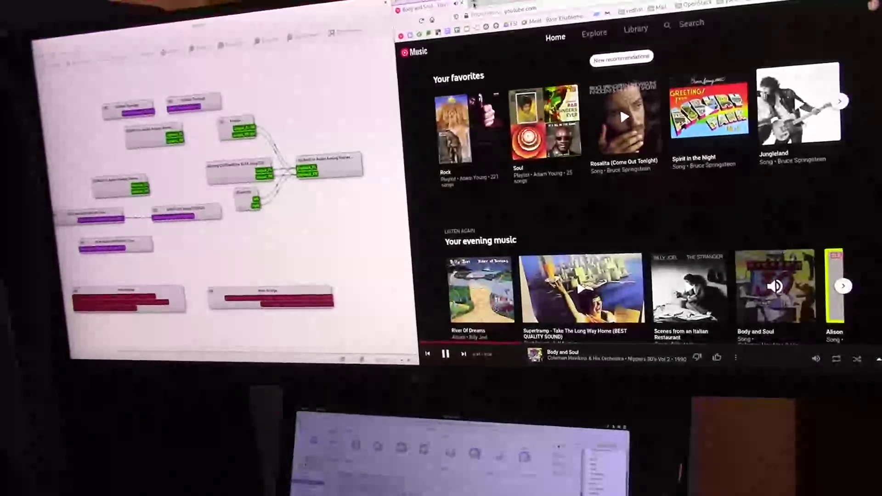
{"action": "mouse_move", "coordinate": [474, 7]}
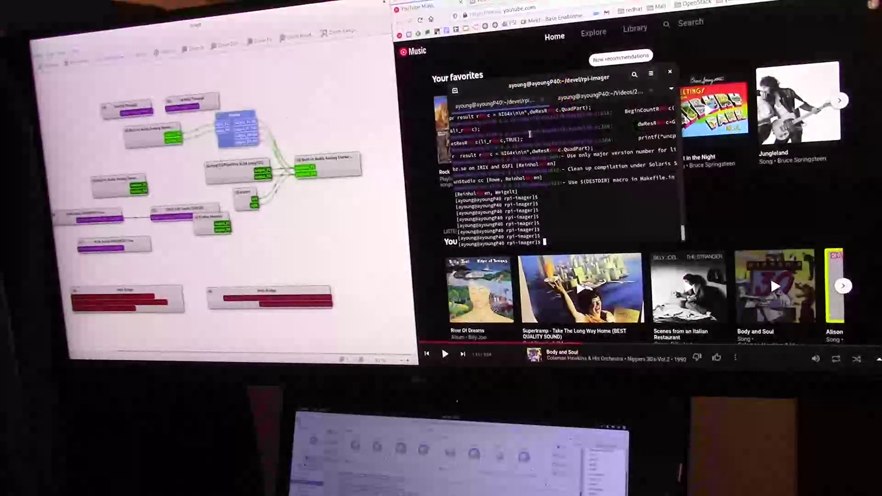
{"action": "type", "text": "mpg123 /home/ayoung/muse/Billy Joel/Turnstiles/Billy Joel -02 Summer, Highland Falls.mp3\""}
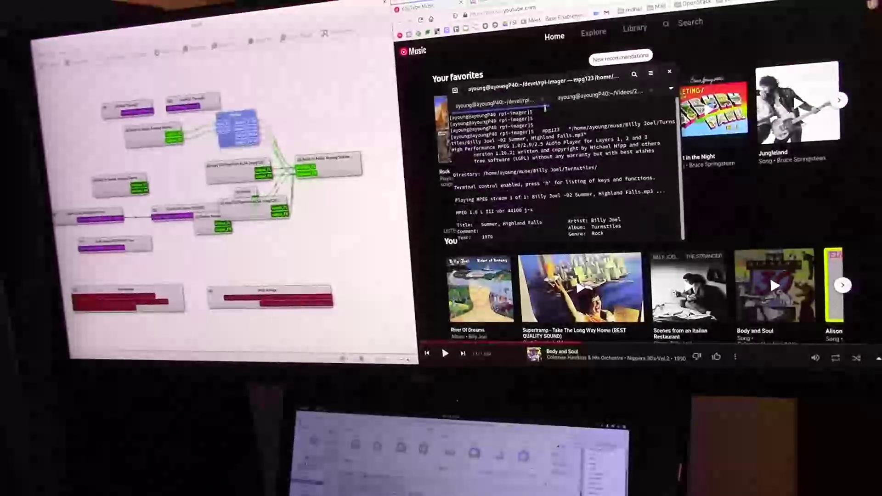